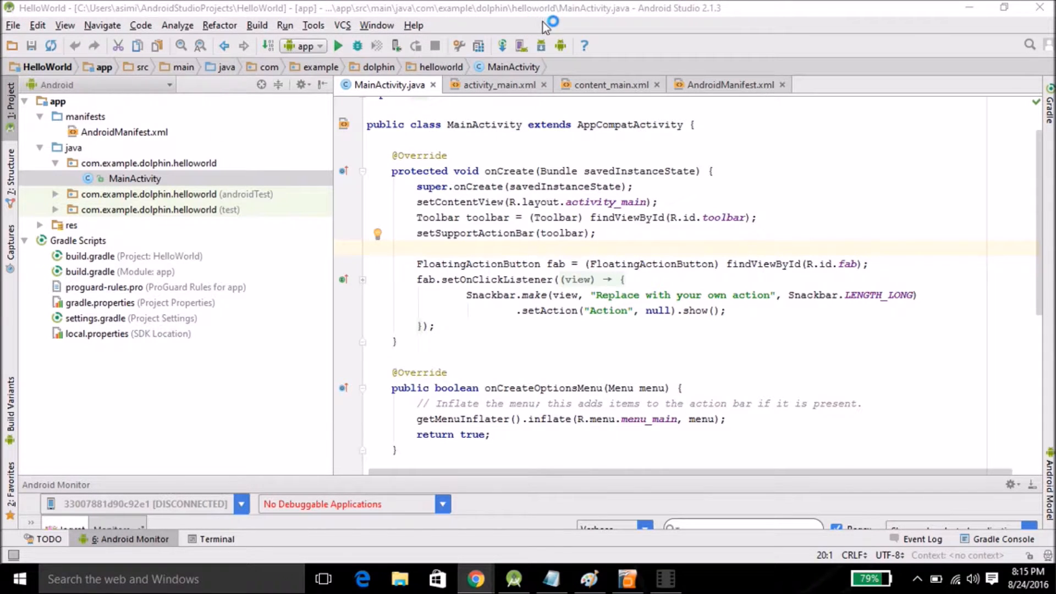
mouse_move(612, 19)
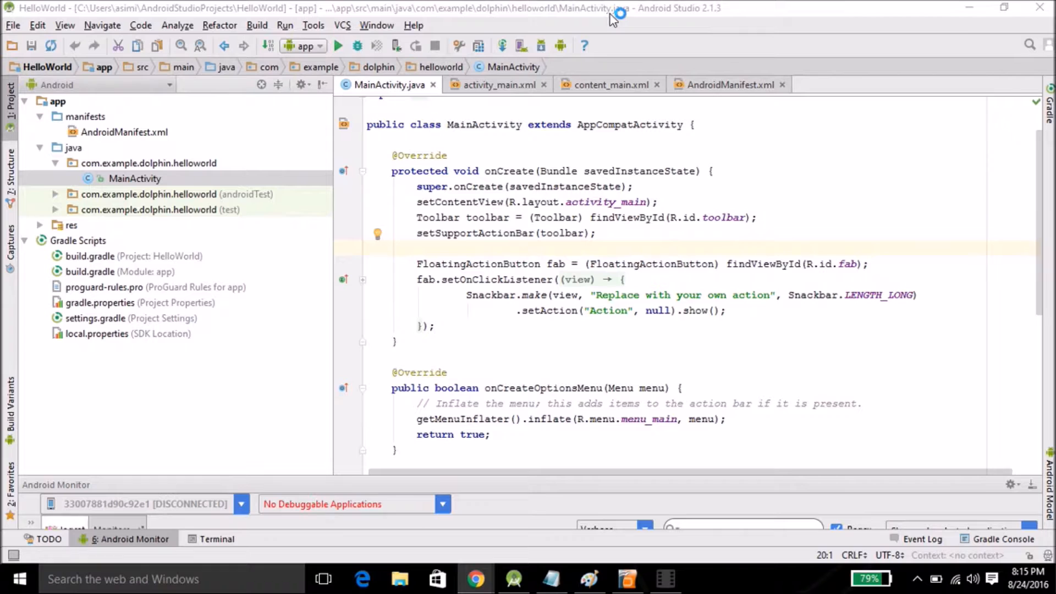
mouse_move(12, 36)
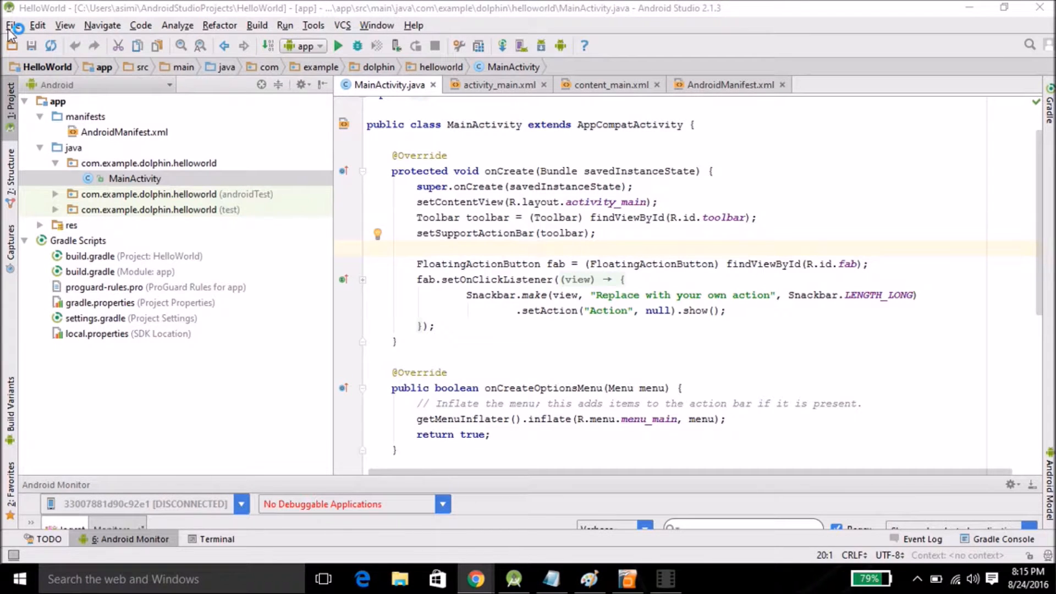
Reach the Editor > General page of the IDE Settings via File > Settings
left_click(12, 25)
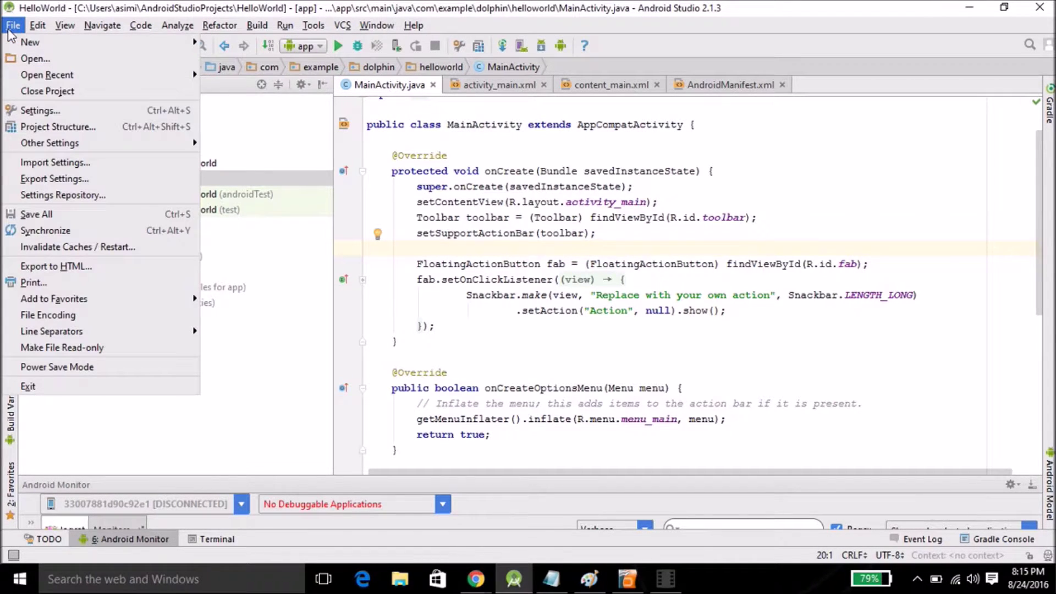
left_click(40, 110)
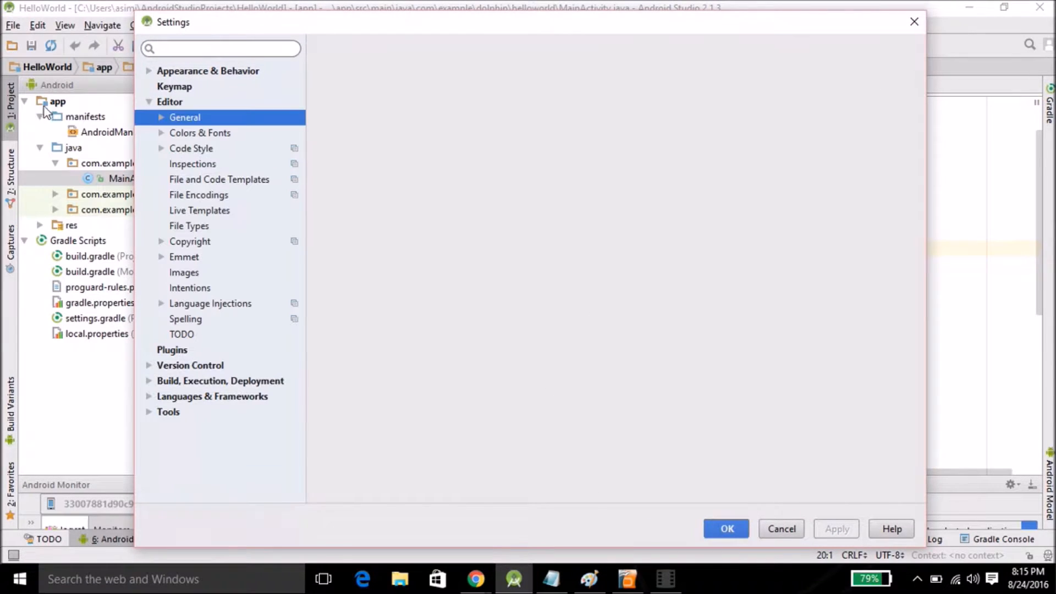
left_click(169, 101)
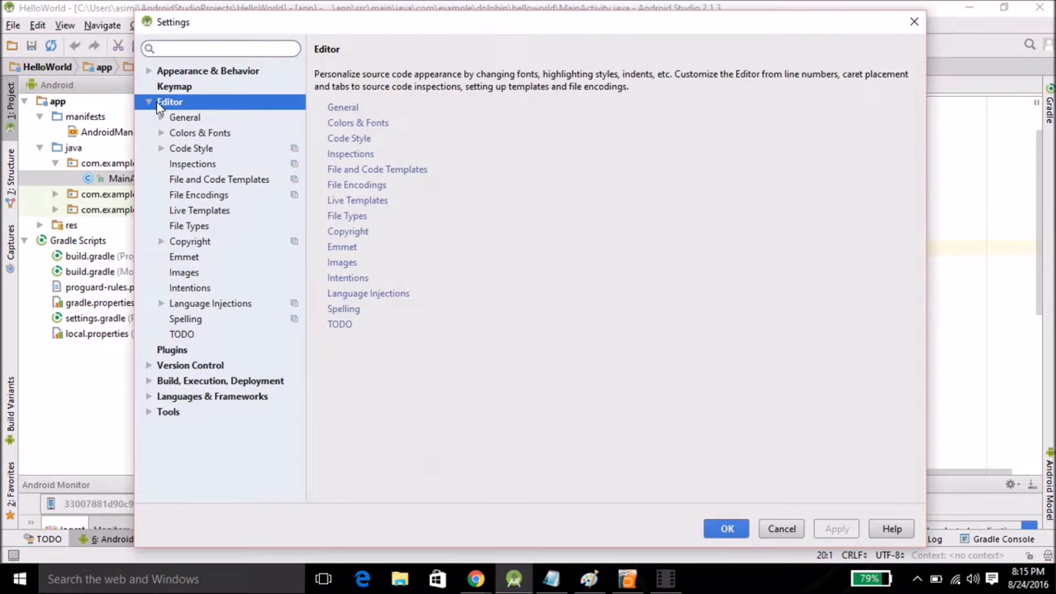
mouse_move(172, 124)
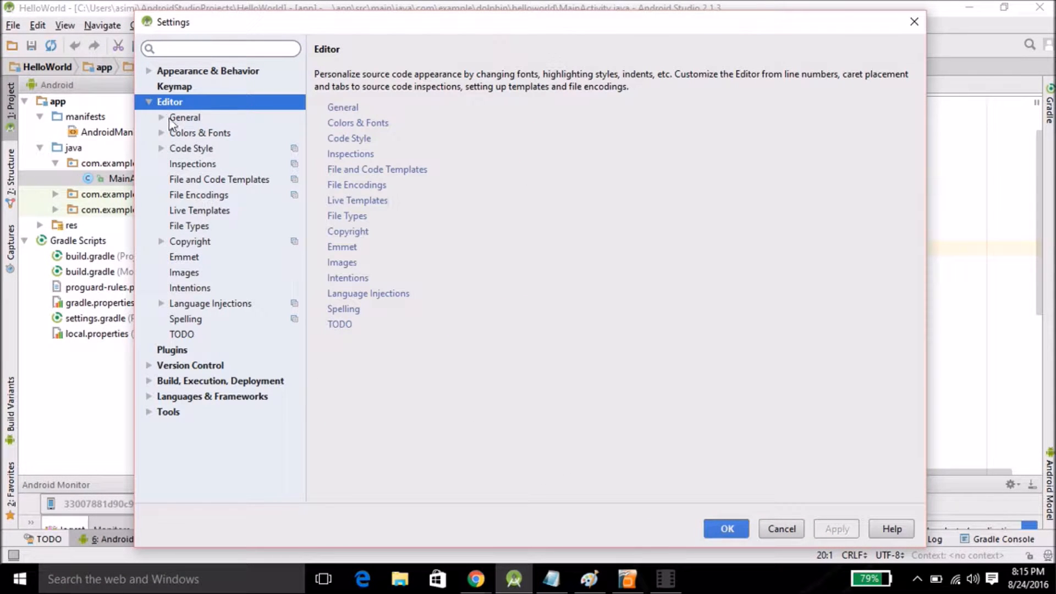
left_click(185, 117)
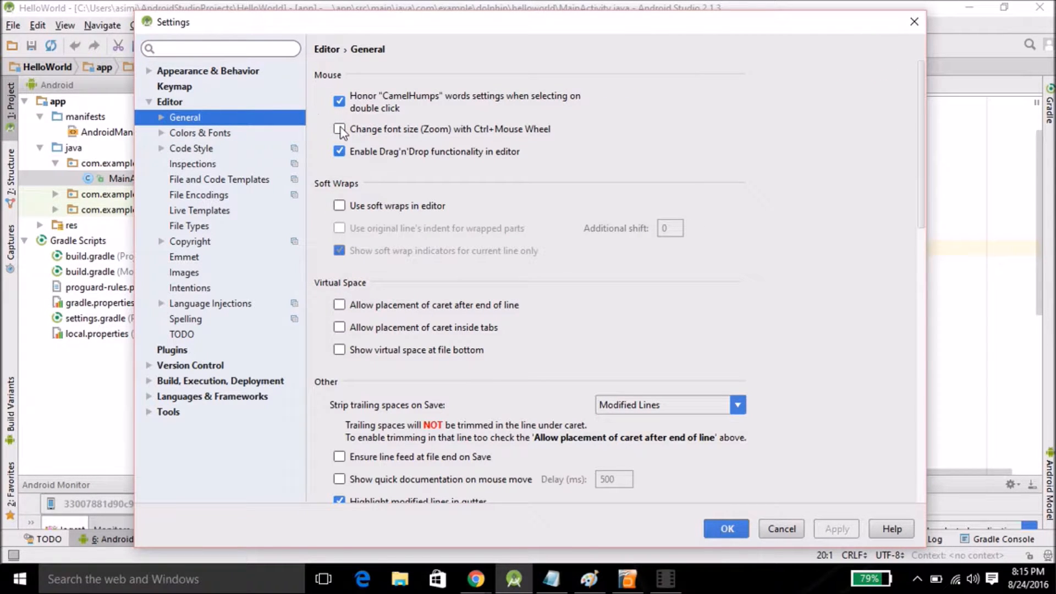
Enable 'Change font size (Zoom) with Ctrl+Mouse Wheel' on the Editor > General page
left_click(340, 129)
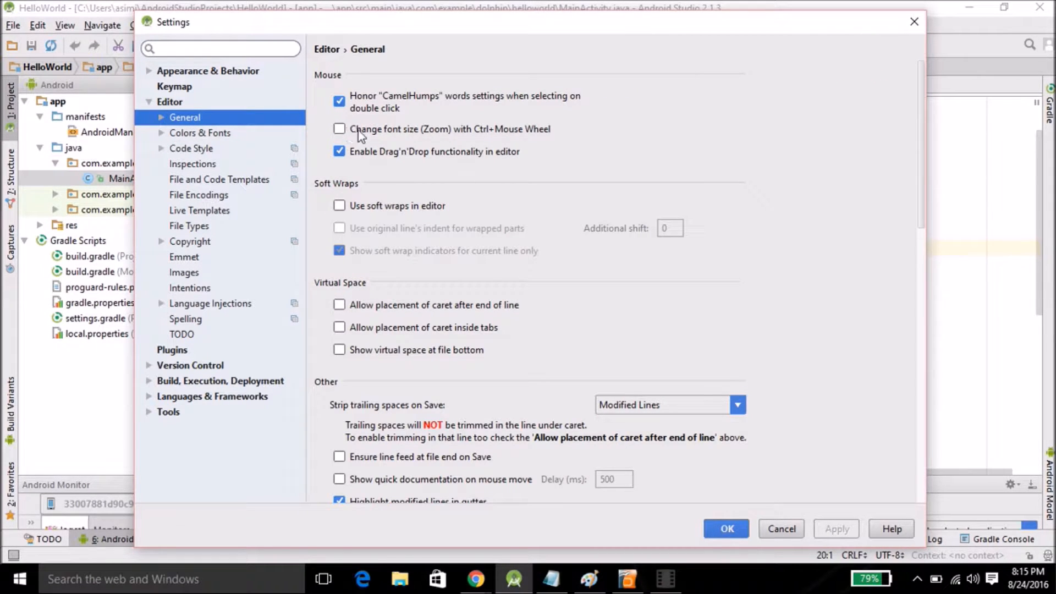
mouse_move(475, 136)
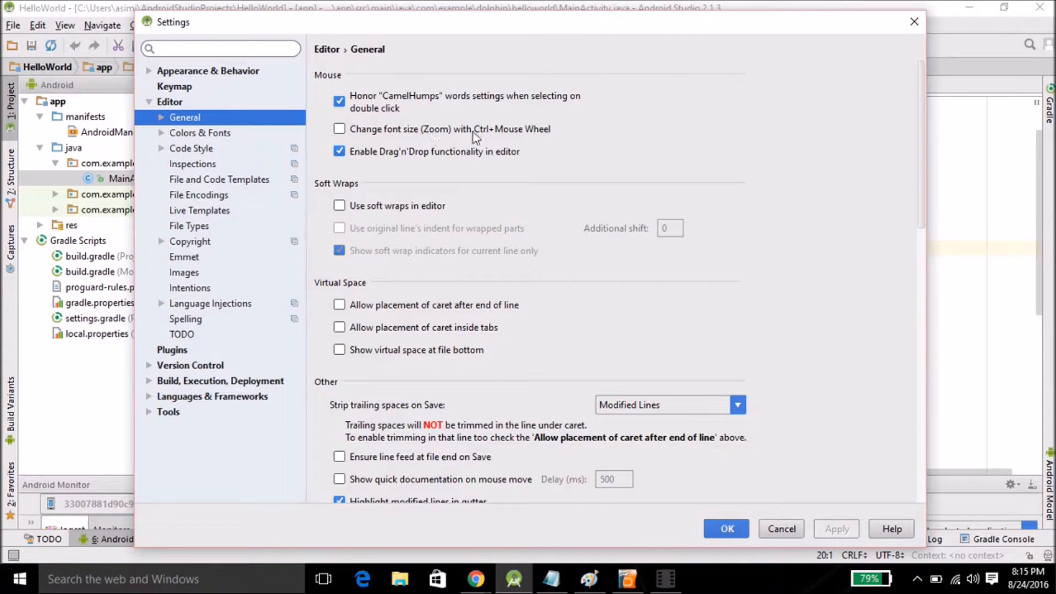
mouse_move(435, 139)
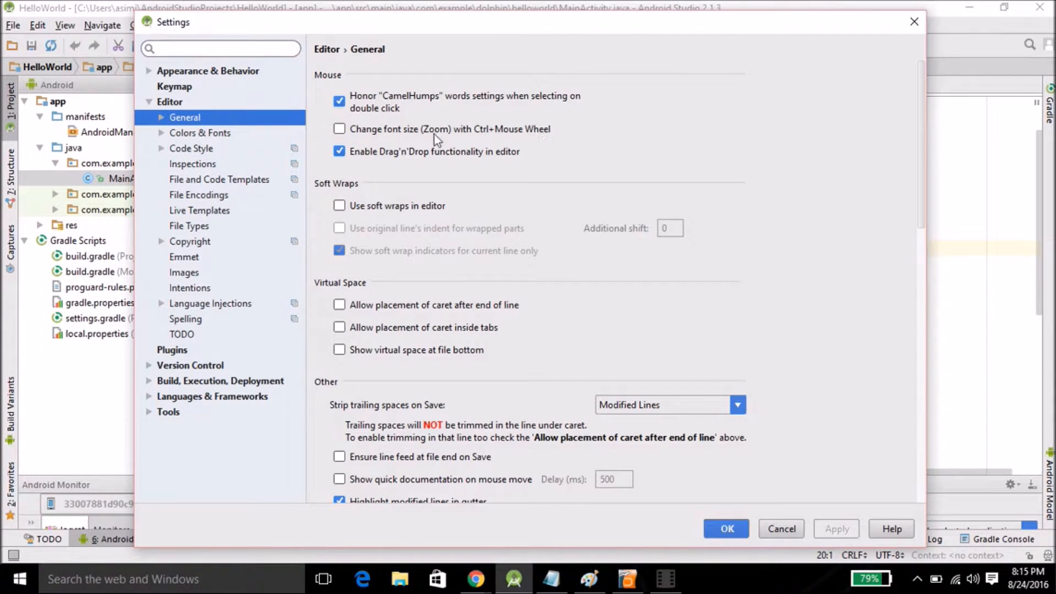
mouse_move(340, 130)
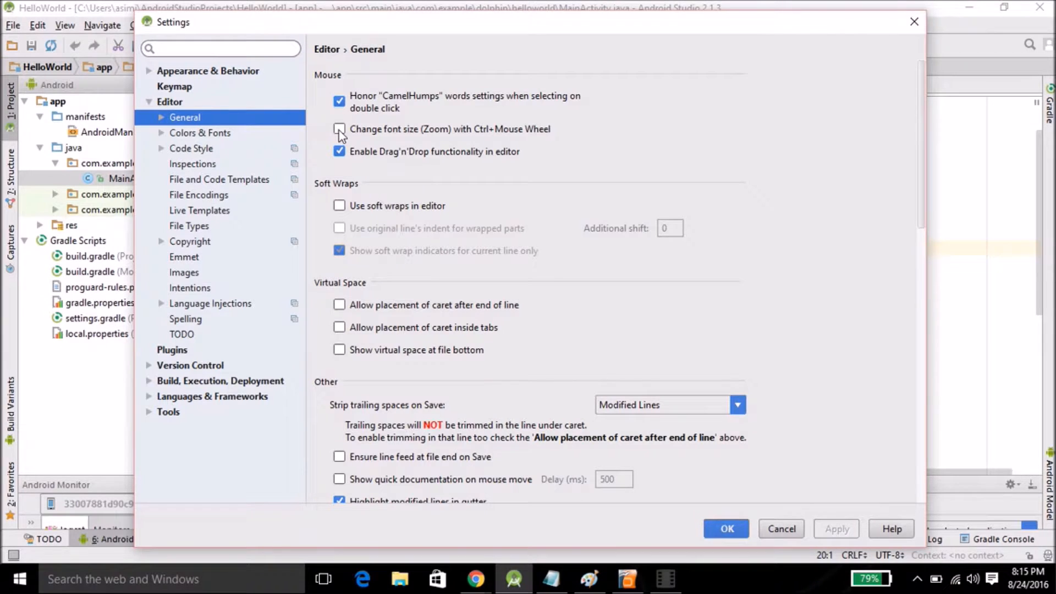
left_click(339, 129)
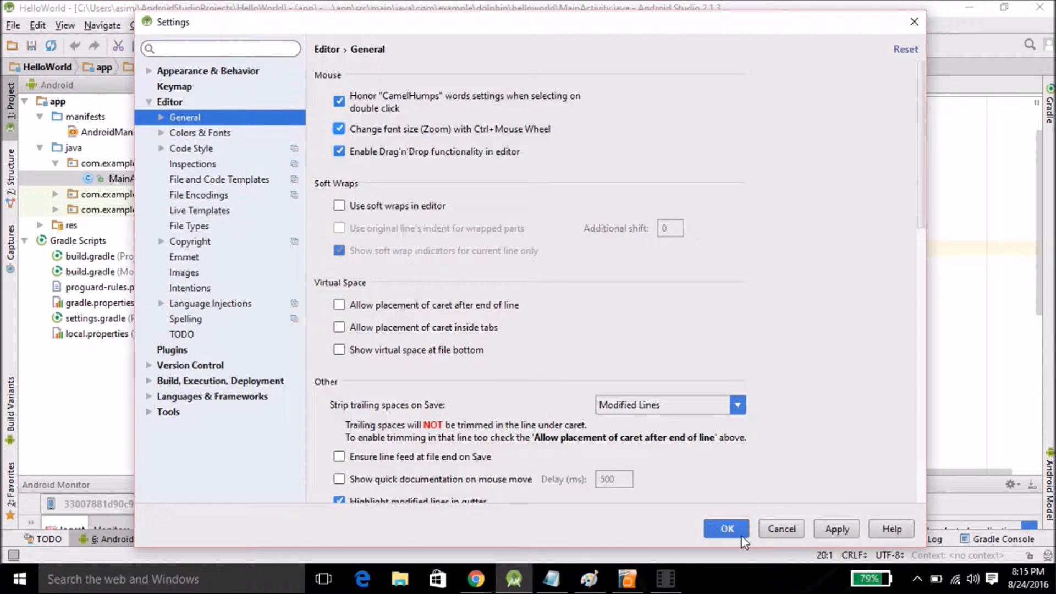
Apply the settings with OK, then Ctrl+scroll in MainActivity.java to zoom the code
left_click(727, 529)
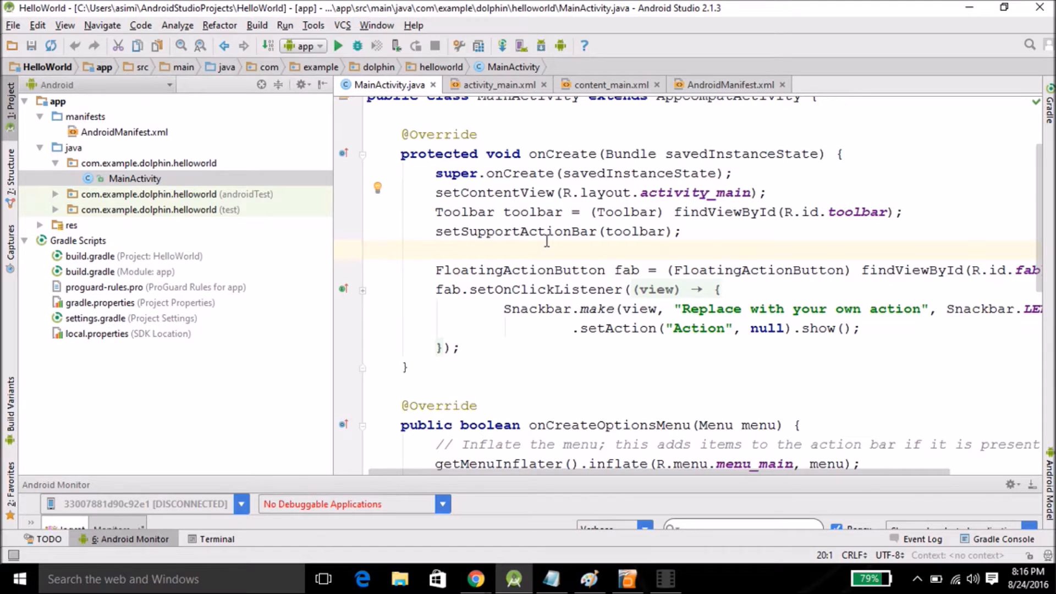
scroll("up", 3)
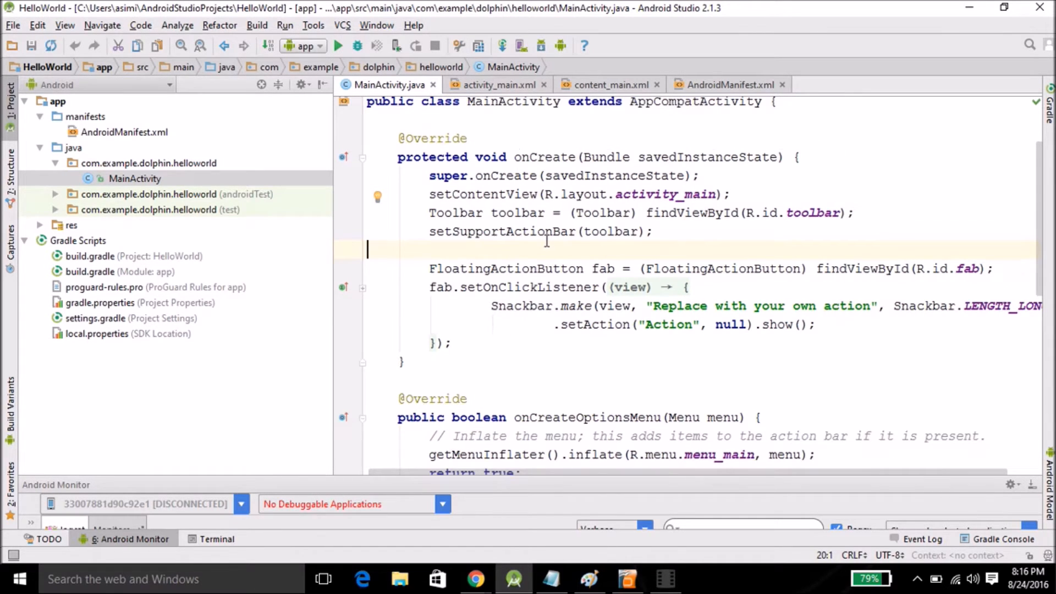
scroll("up", 3)
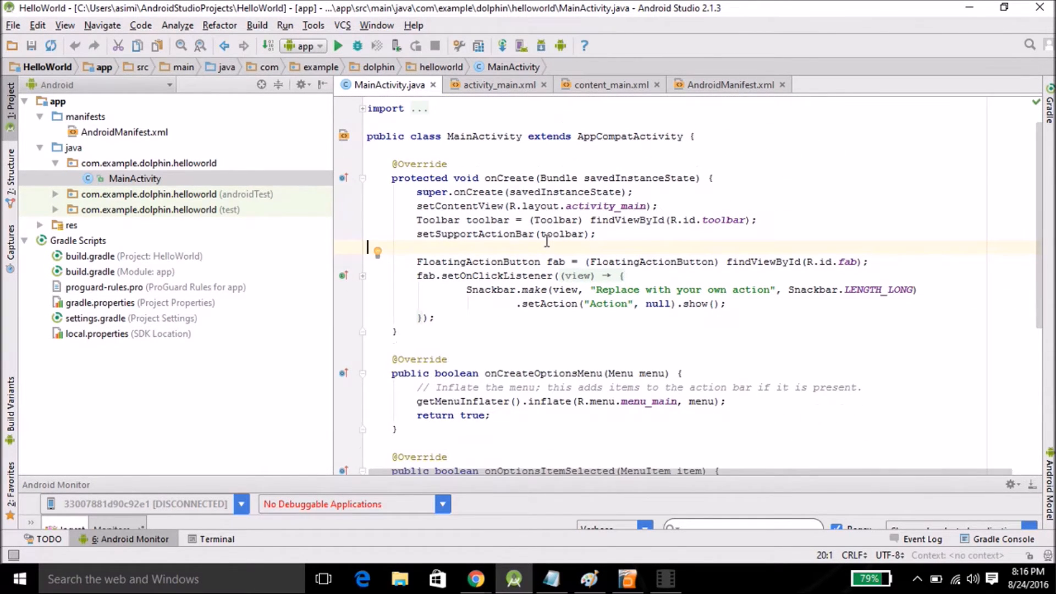